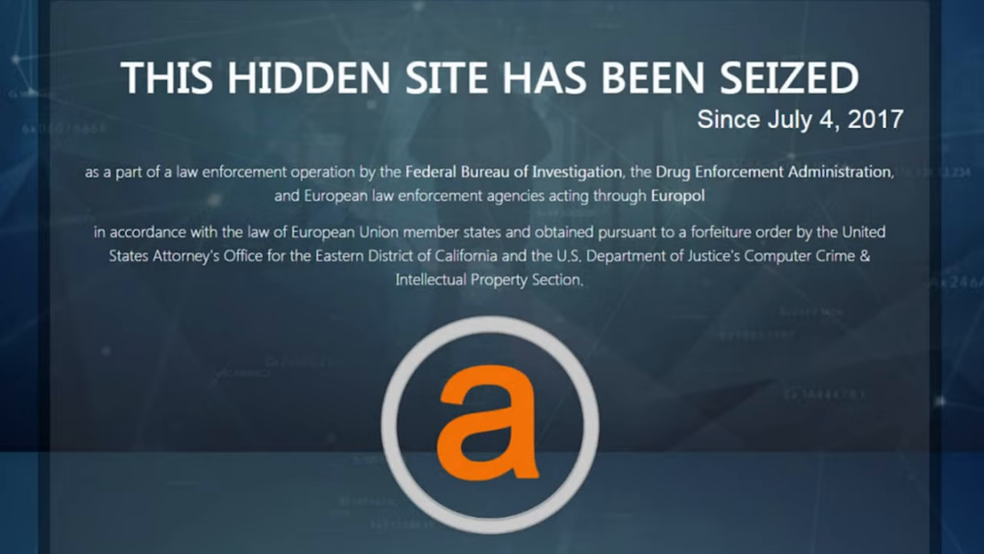
scroll(down, 3)
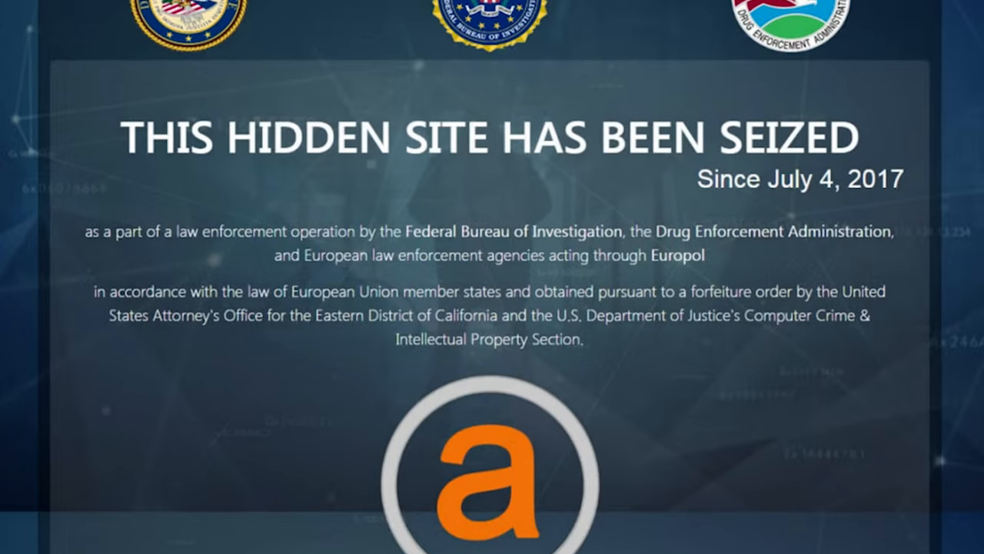